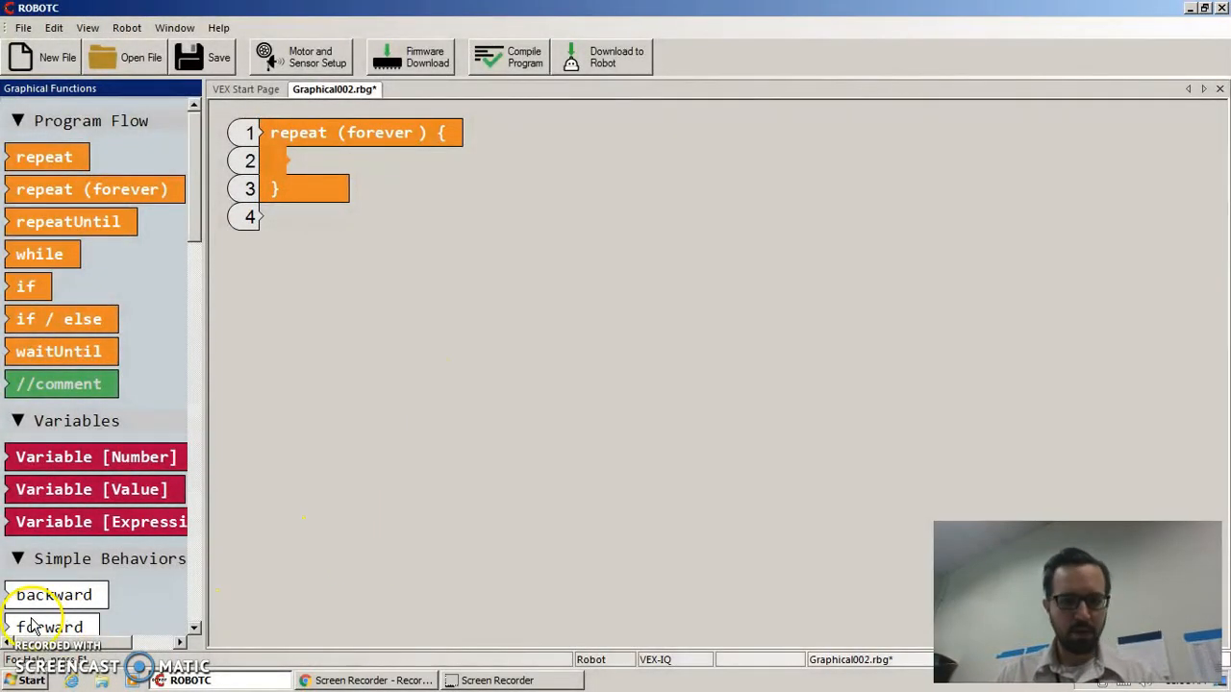
pyautogui.moveTo(282, 496)
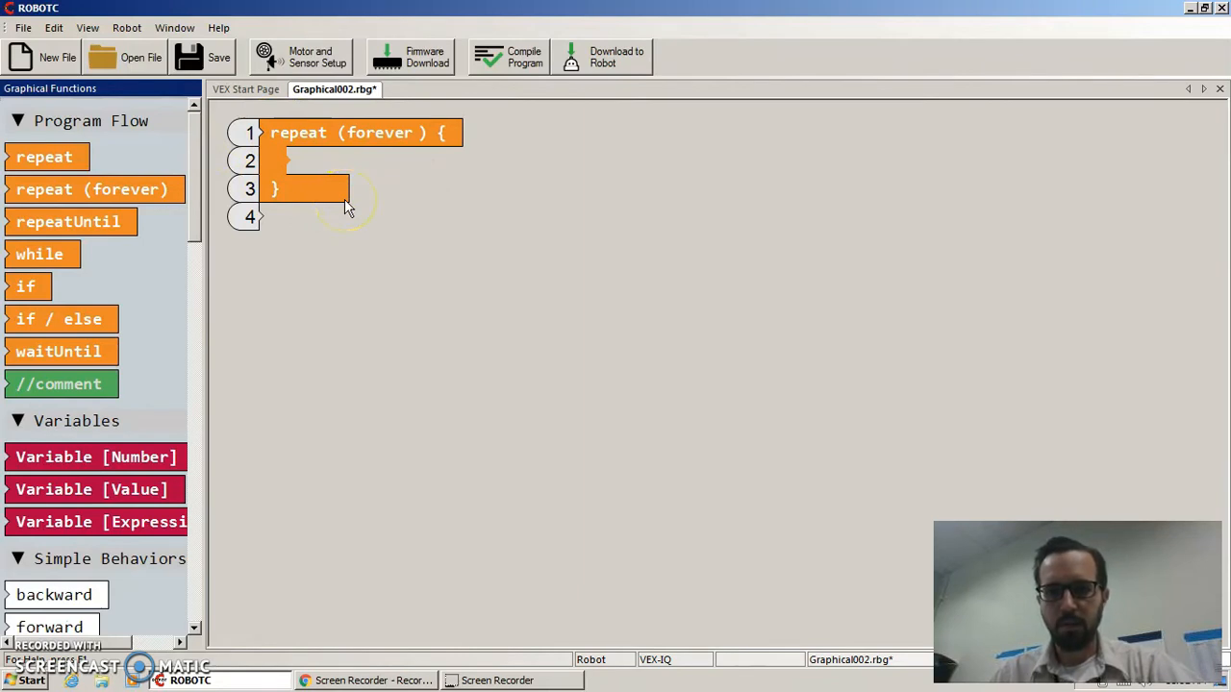
pyautogui.moveTo(221, 202)
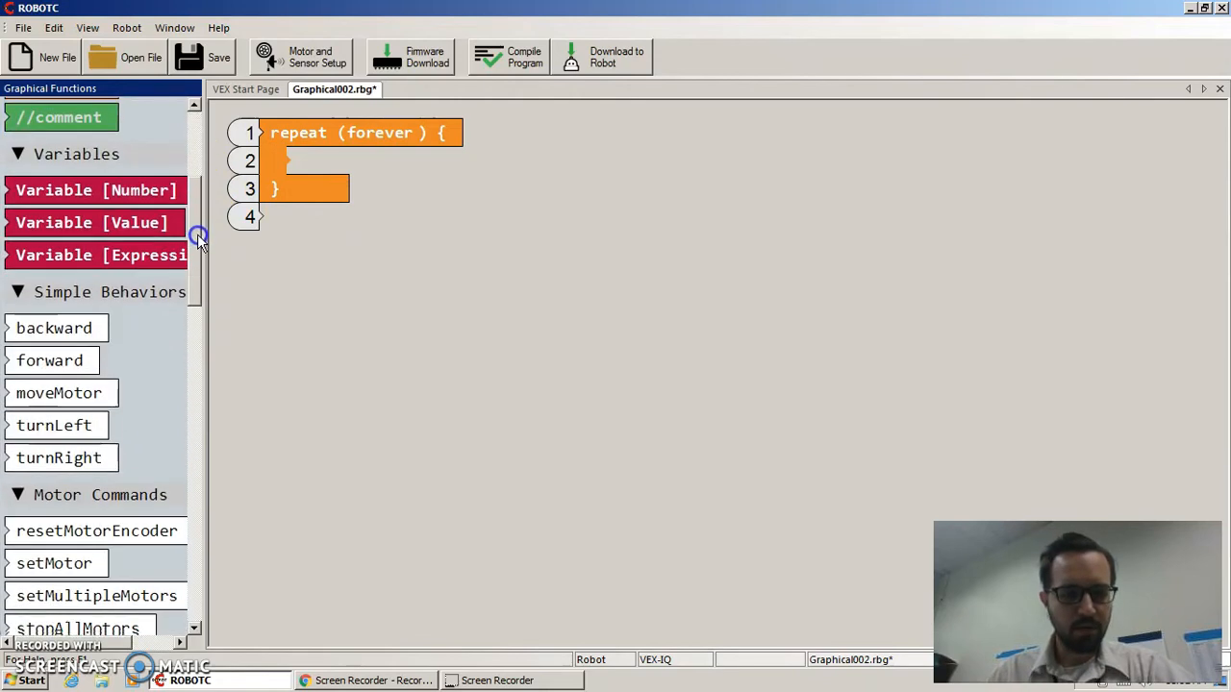
# Place tankControl in the forever loop using channels ChD and ChA, threshold 10
pyautogui.scroll(-3)
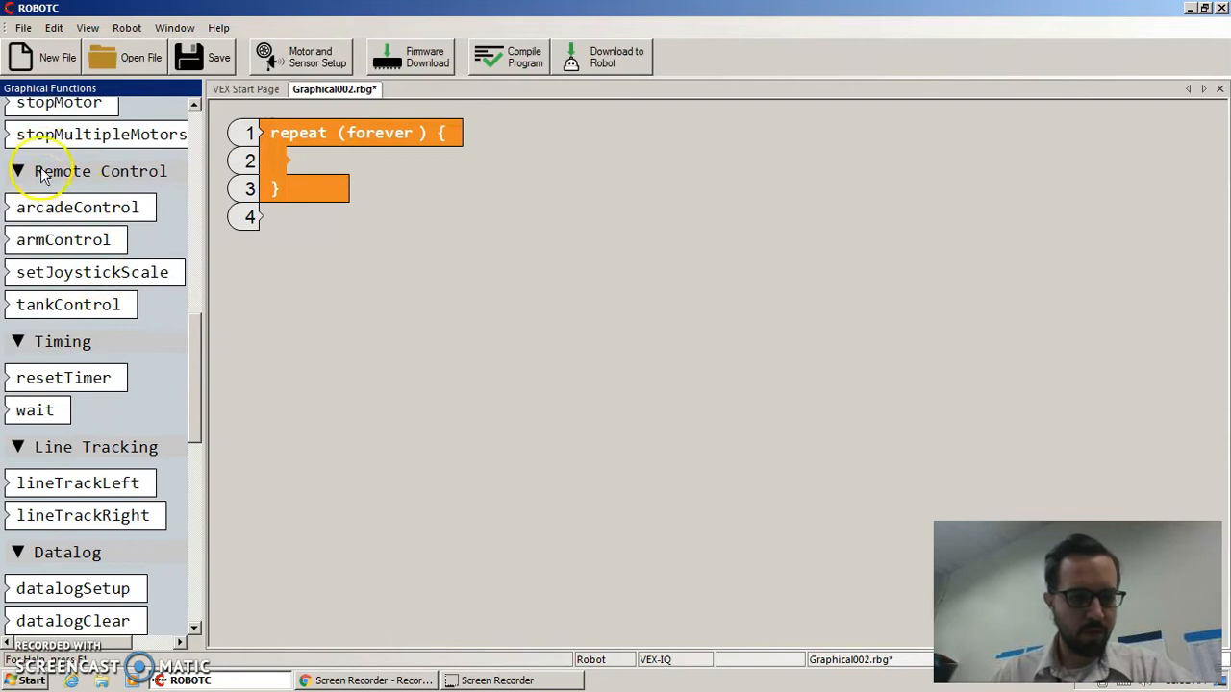
pyautogui.moveTo(48, 307)
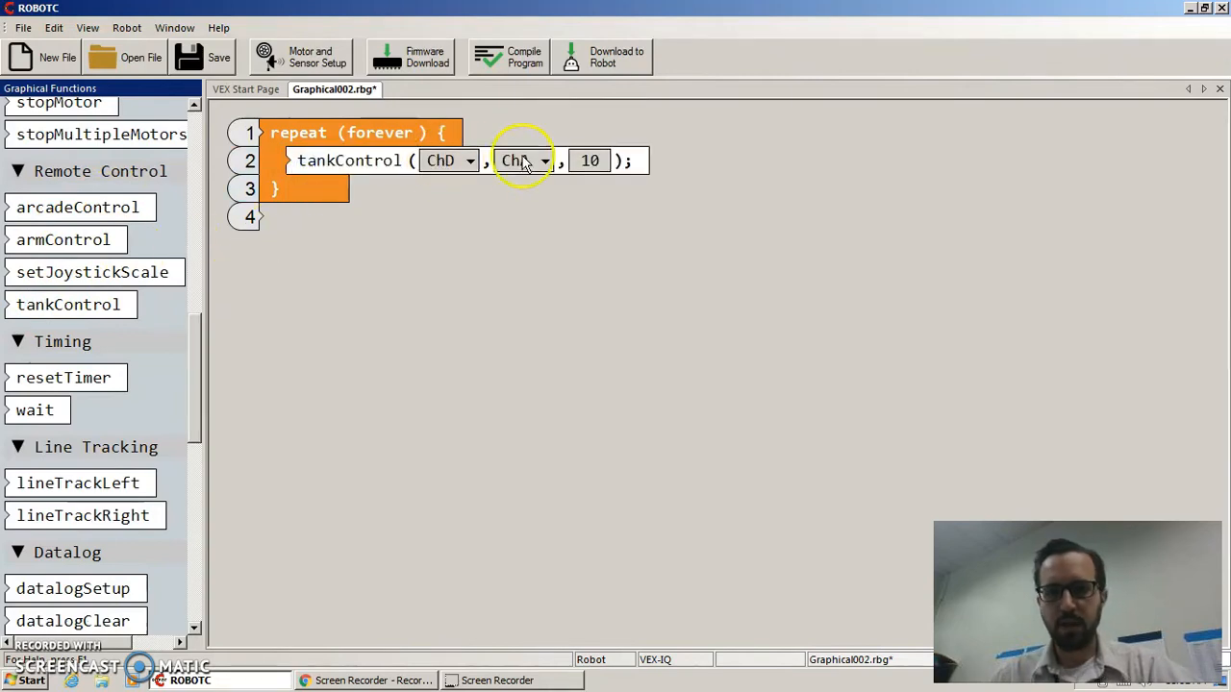
pyautogui.click(524, 161)
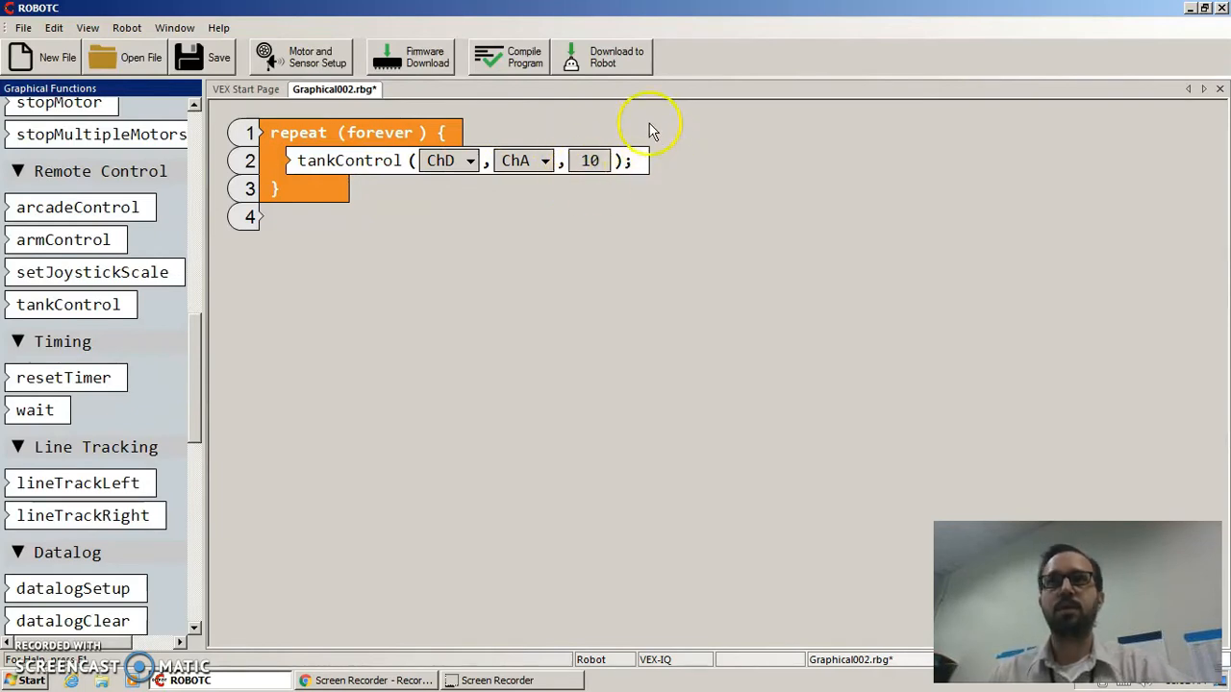
pyautogui.moveTo(566, 202)
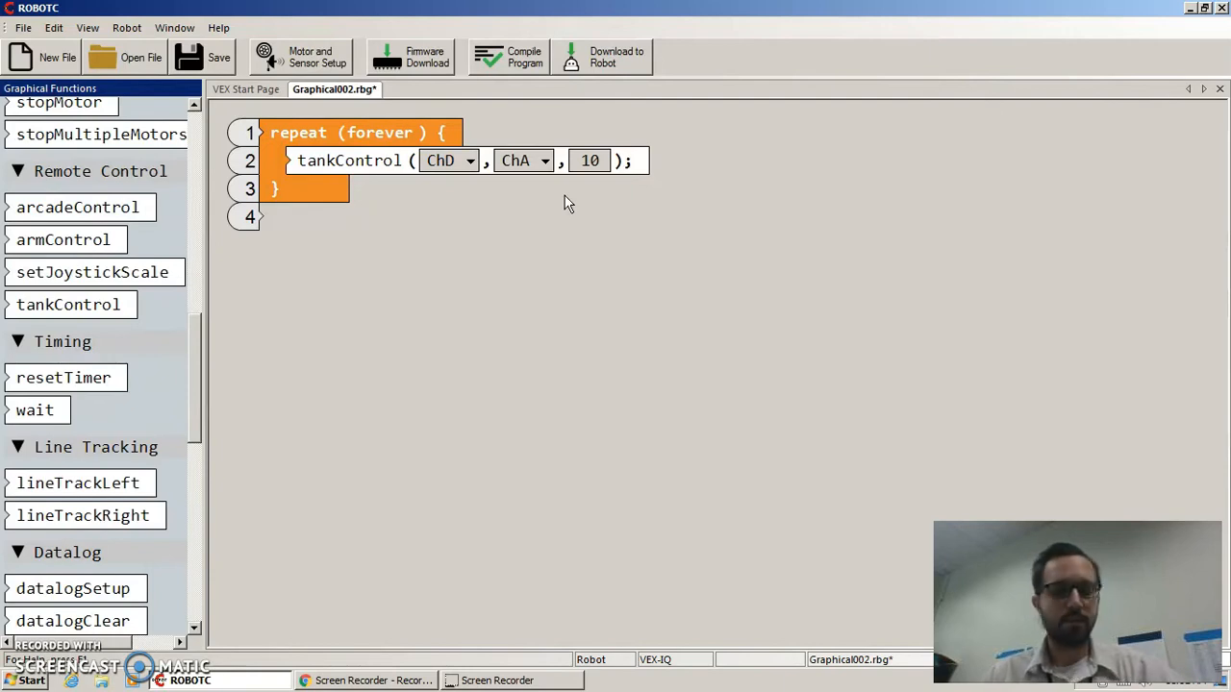
pyautogui.moveTo(81, 447)
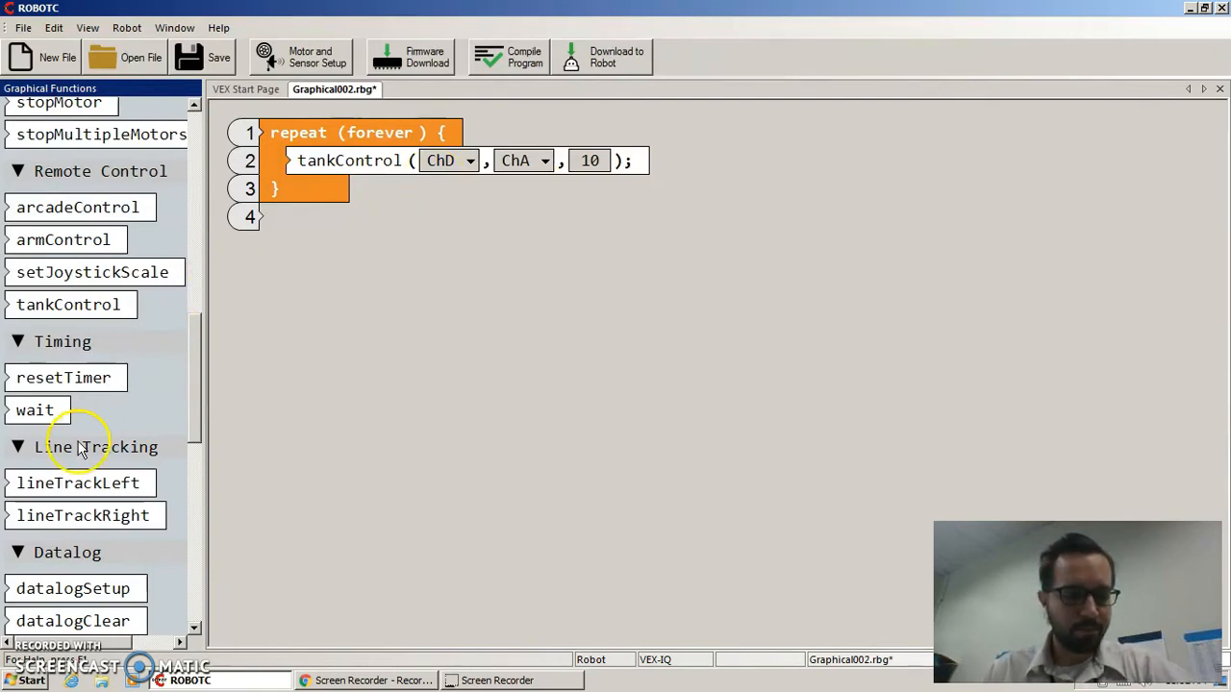
pyautogui.moveTo(202, 231)
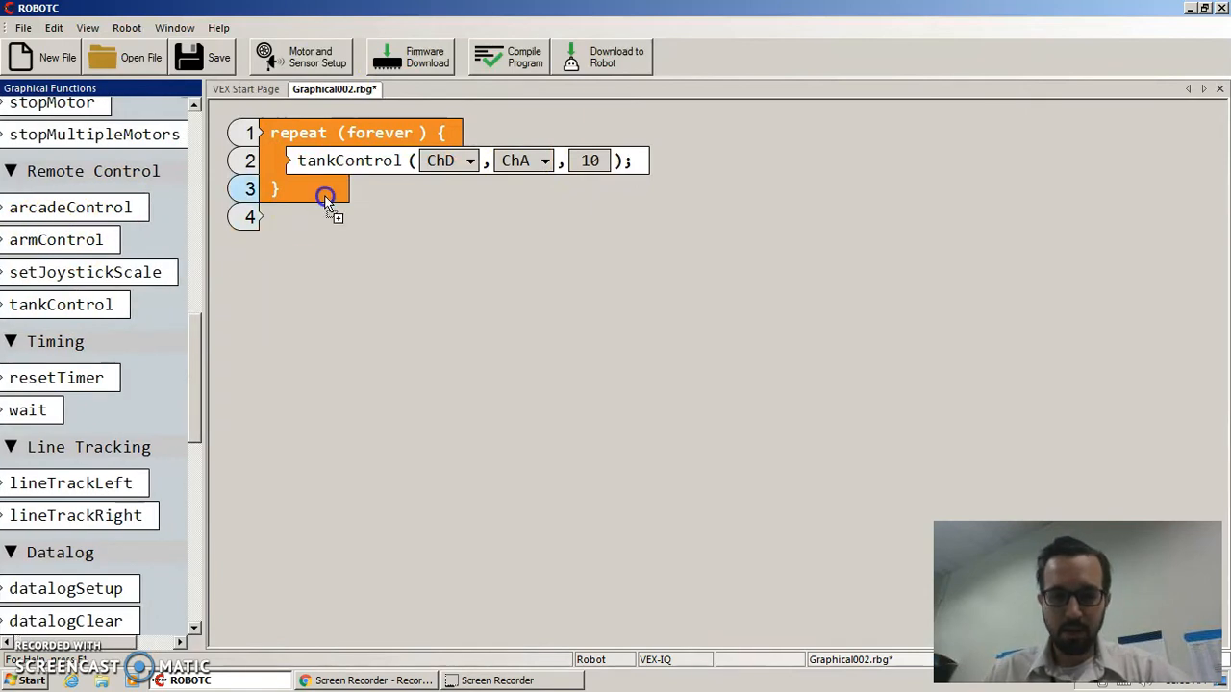
# Add armControl lines for motor10 and motor11 on BtnLUp/BtnLDown at speed 75
pyautogui.moveTo(58, 239); pyautogui.dragTo(298, 188)
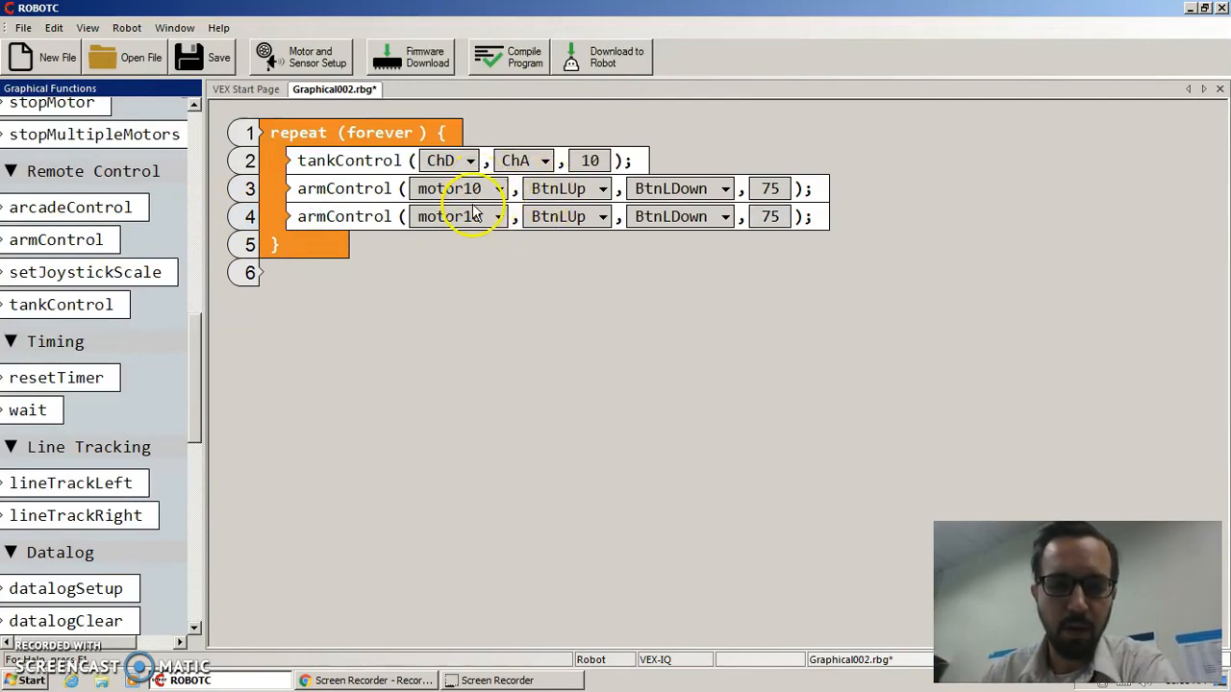
pyautogui.click(458, 216)
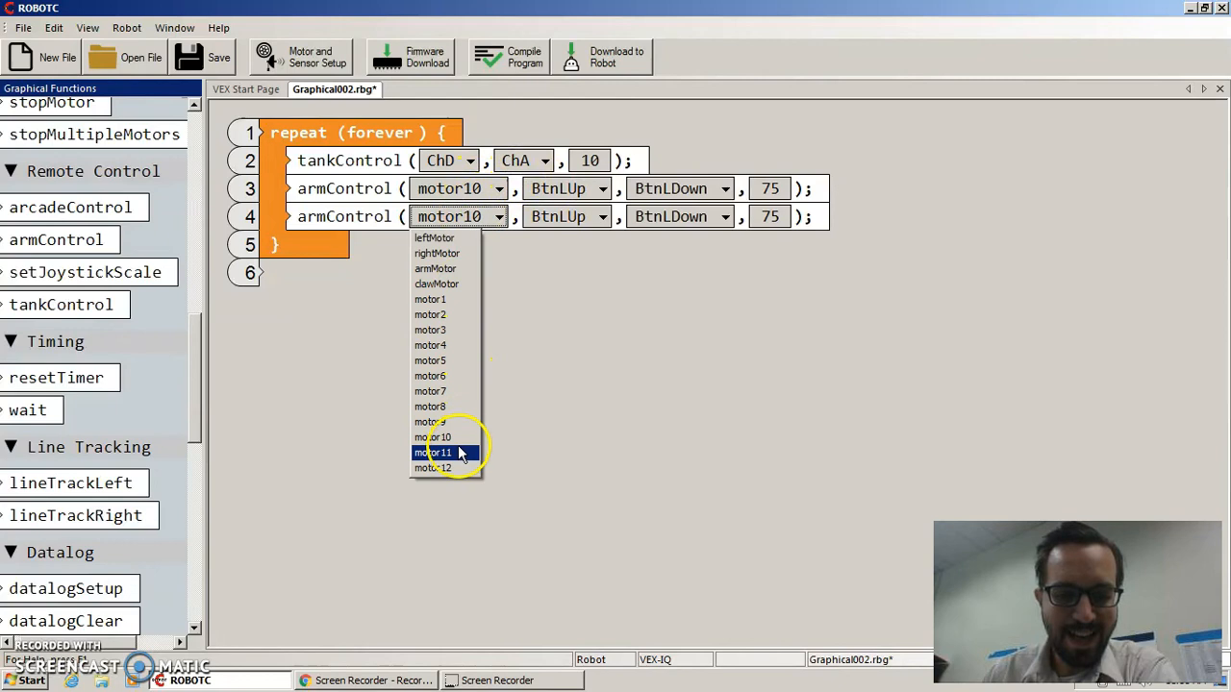
pyautogui.click(432, 452)
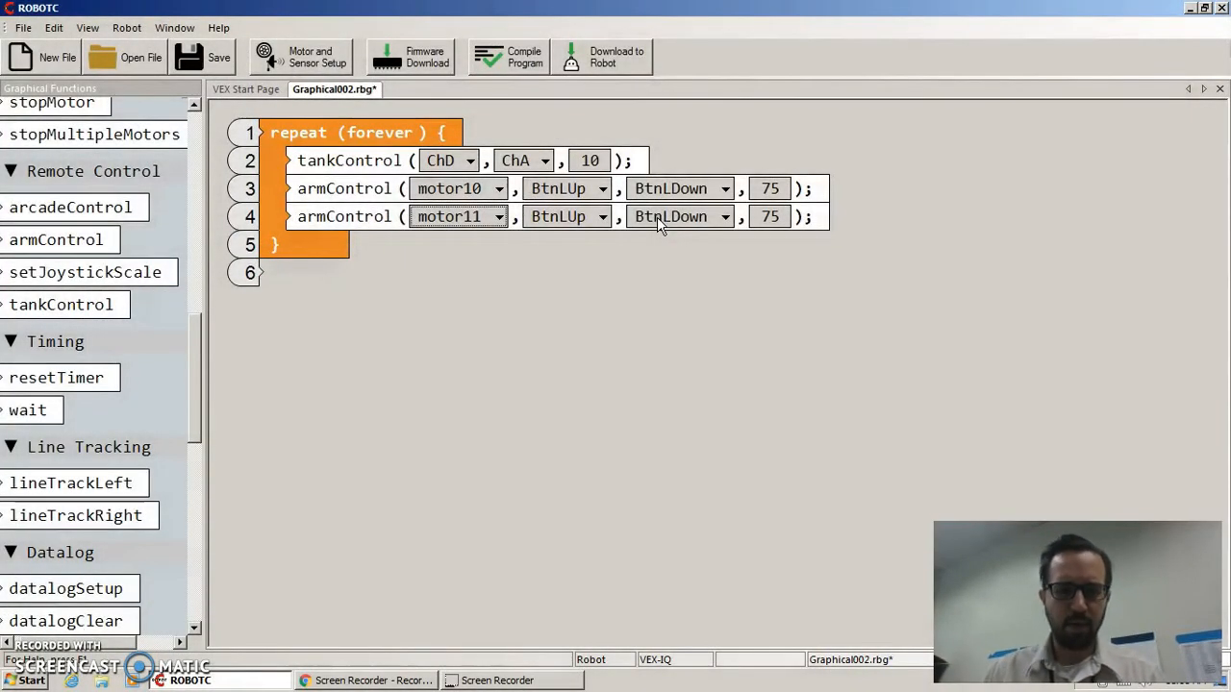
# Select the first armControl speed field, then launch Motor and Sensor Setup
pyautogui.click(601, 187)
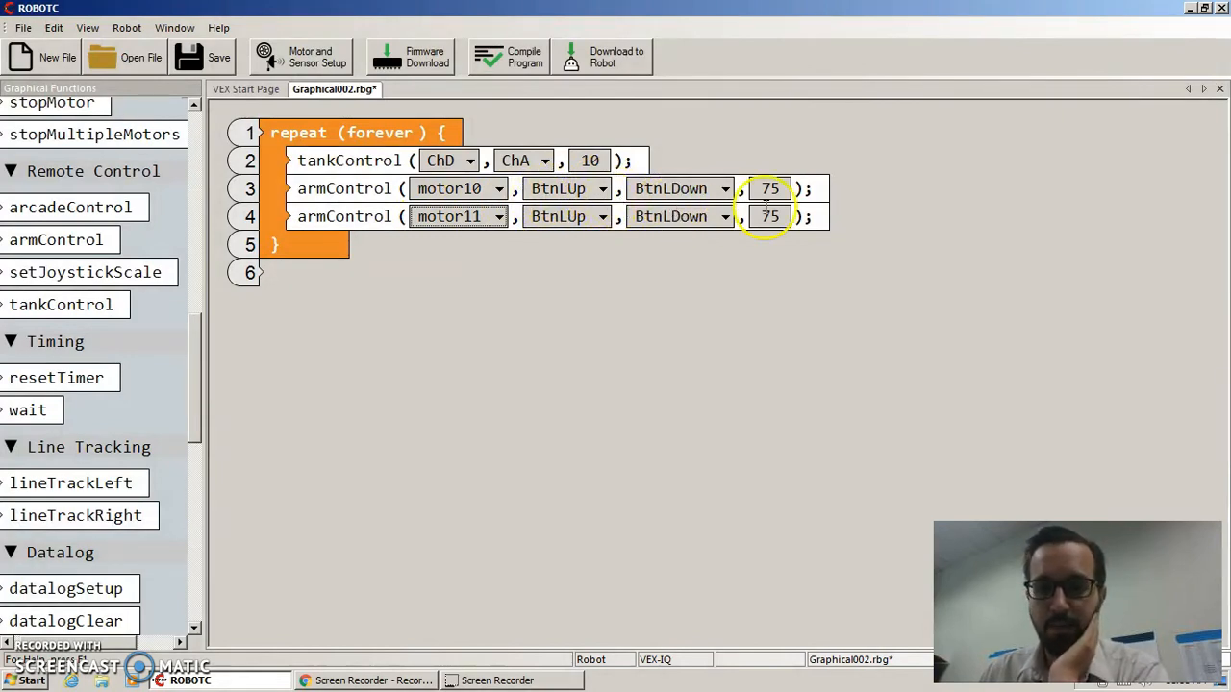
pyautogui.click(769, 189)
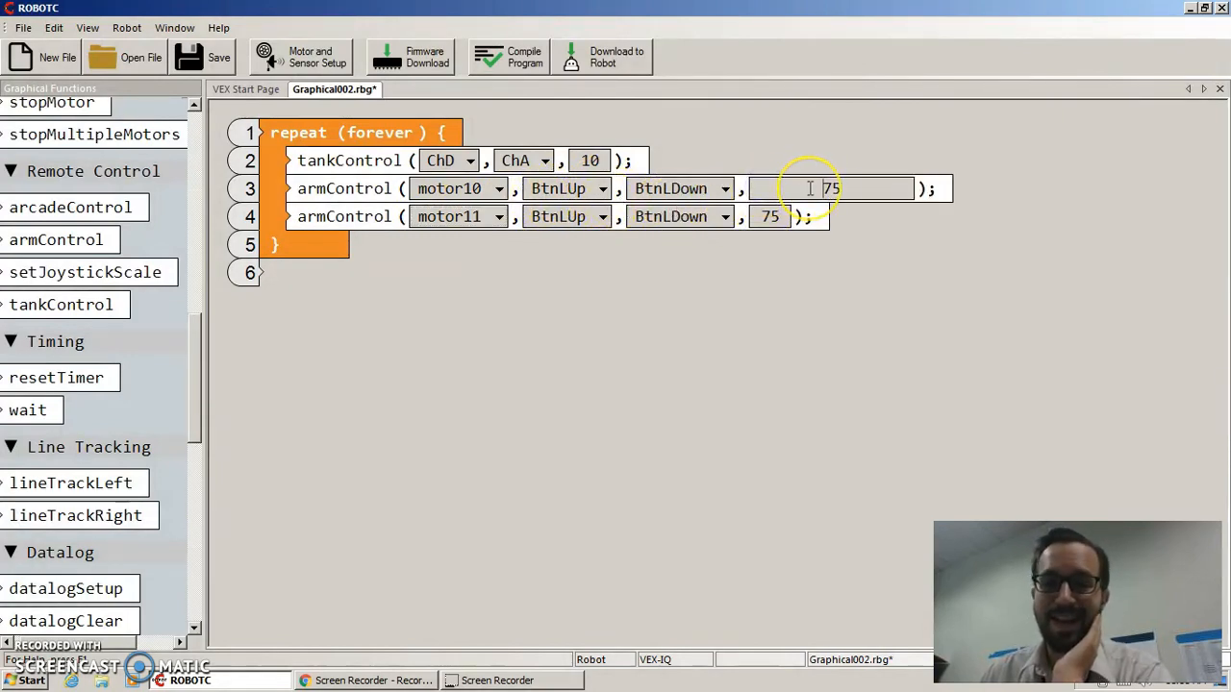
pyautogui.click(301, 56)
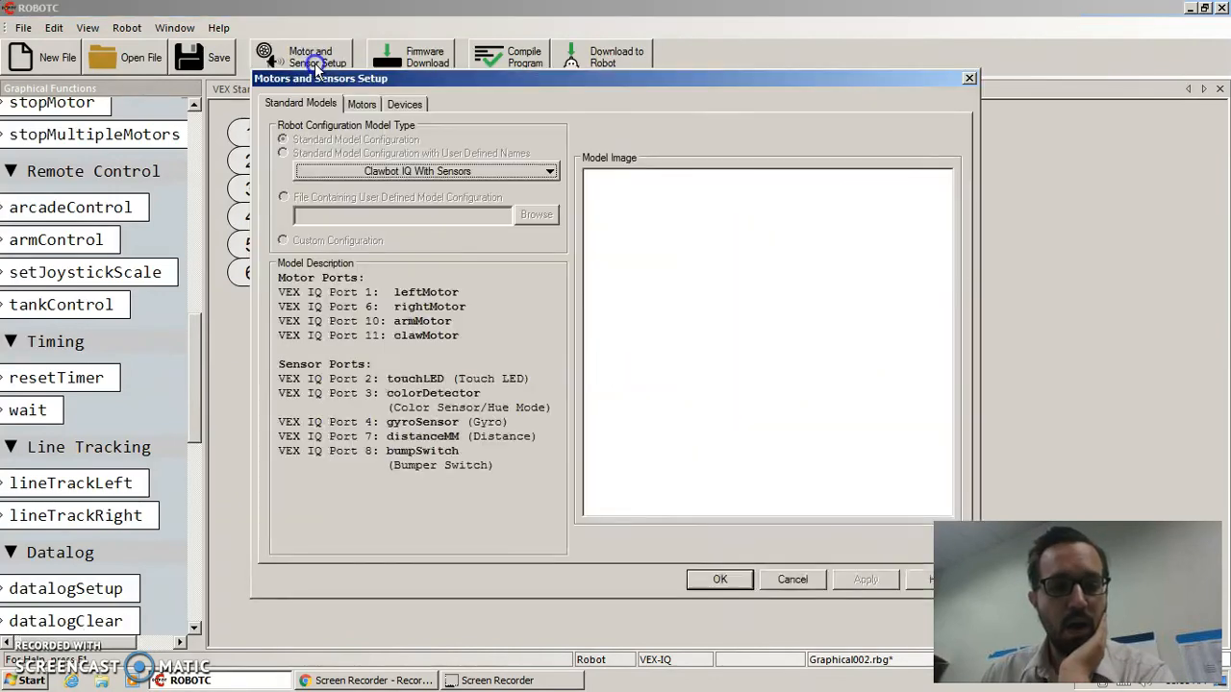
# Review the Motors tab confirming motor11 is reversed, then confirm with OK
pyautogui.click(362, 104)
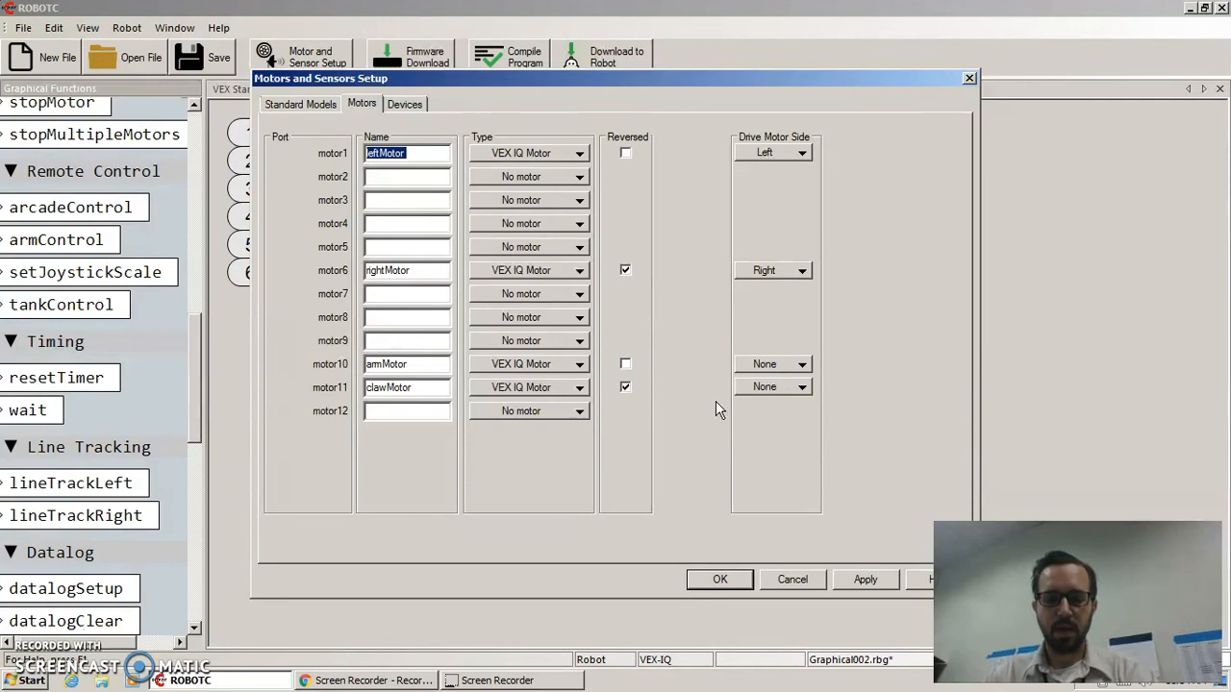
pyautogui.click(719, 579)
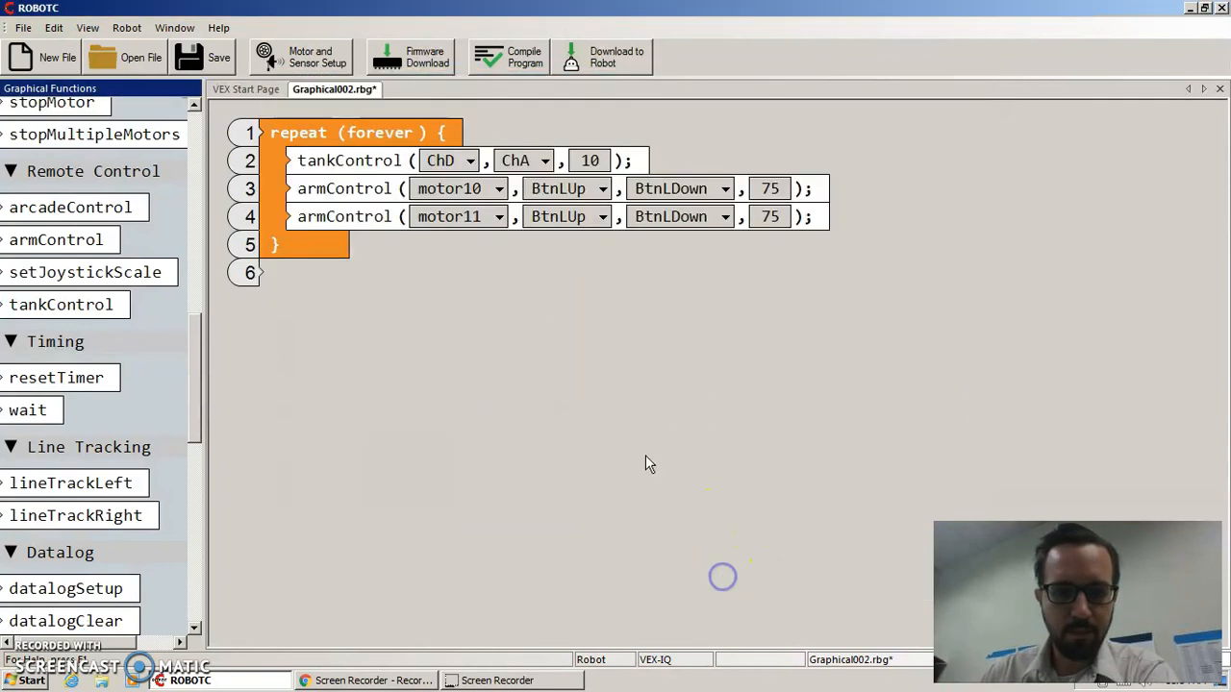